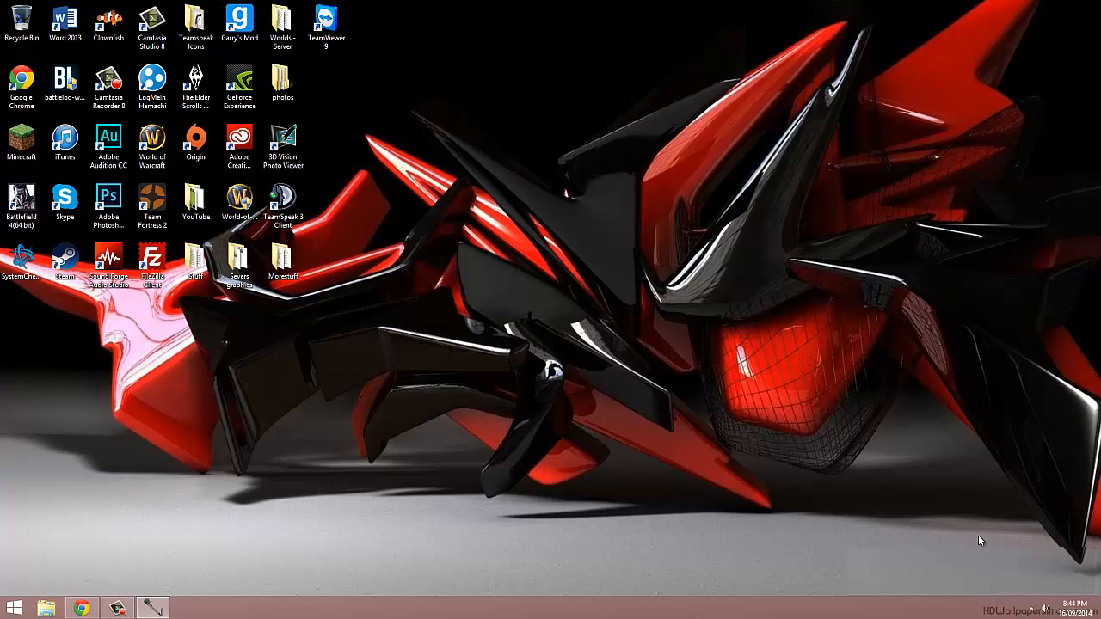
# - Launch Chrome from the taskbar to reach files.minecraftforge.net
pyautogui.click(83, 607)
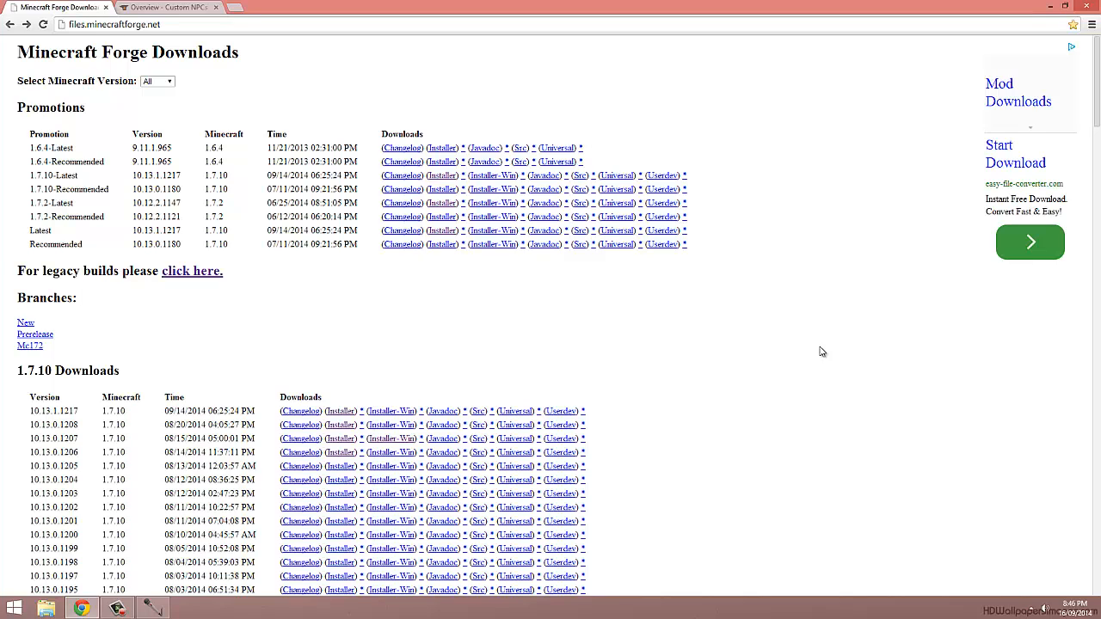
pyautogui.moveTo(433, 366)
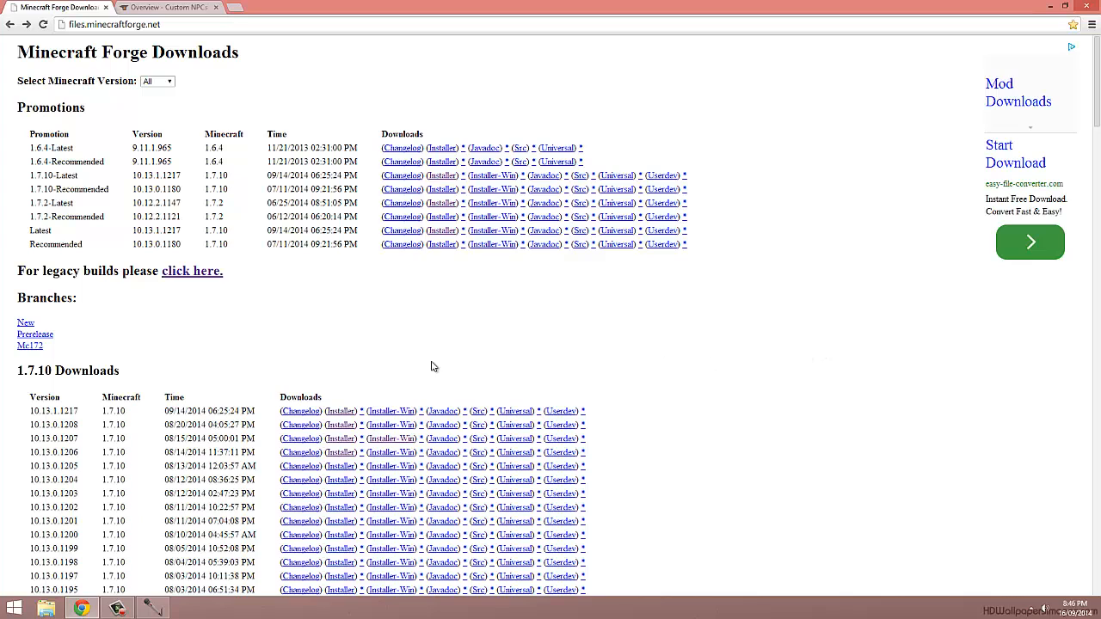
pyautogui.moveTo(123, 421)
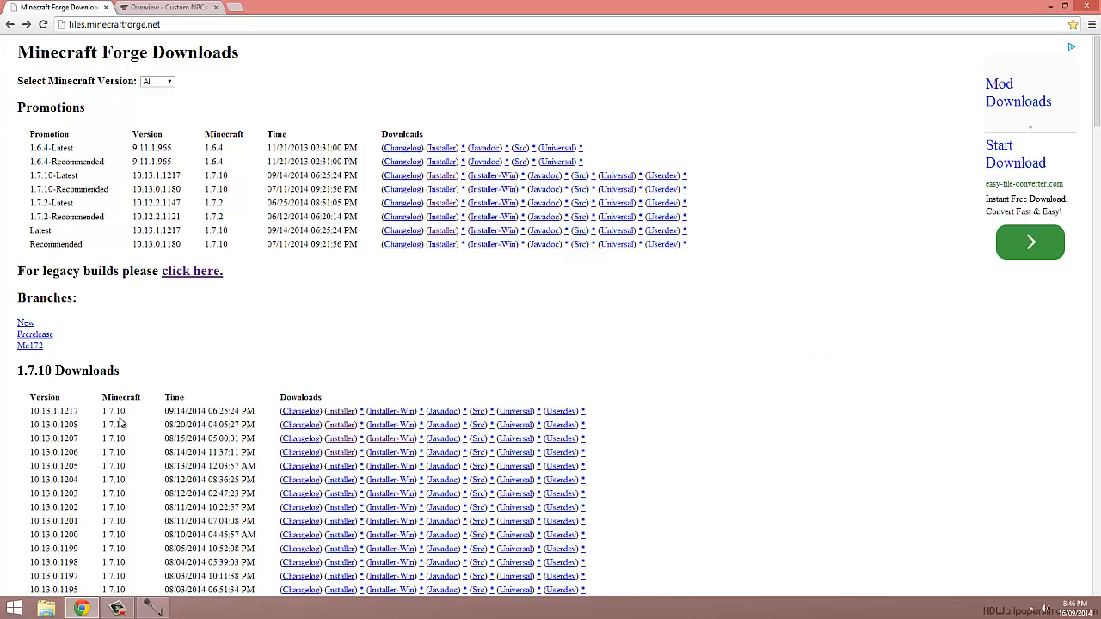
# - Download the forge-1.7.10-10.13.1.1217 installer, skipping the adf.ly ad and keeping the file
pyautogui.click(340, 410)
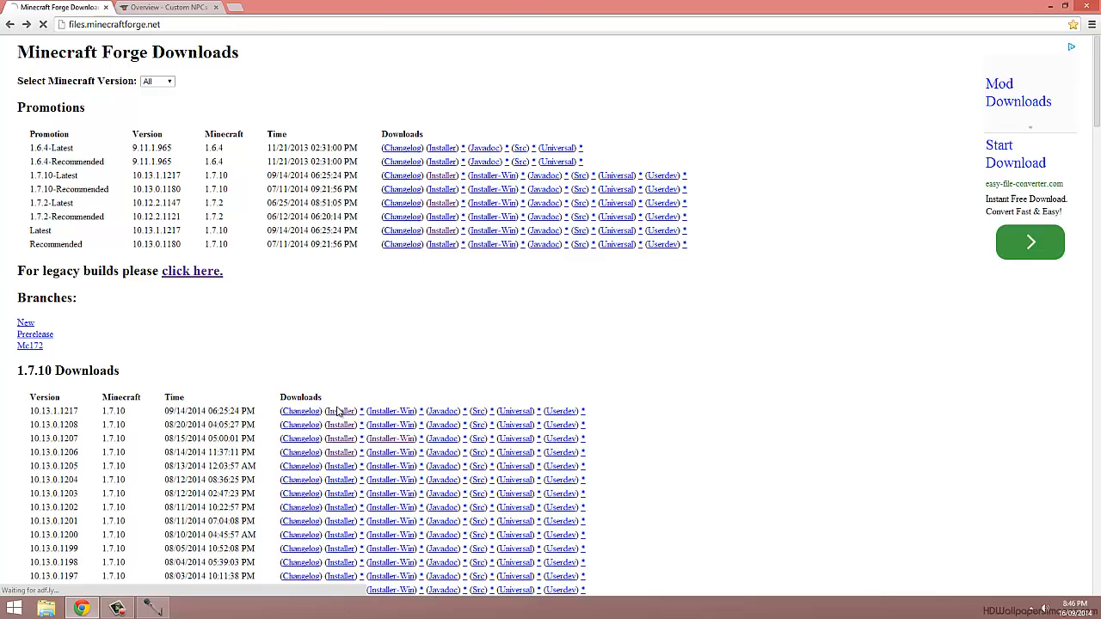
pyautogui.click(340, 411)
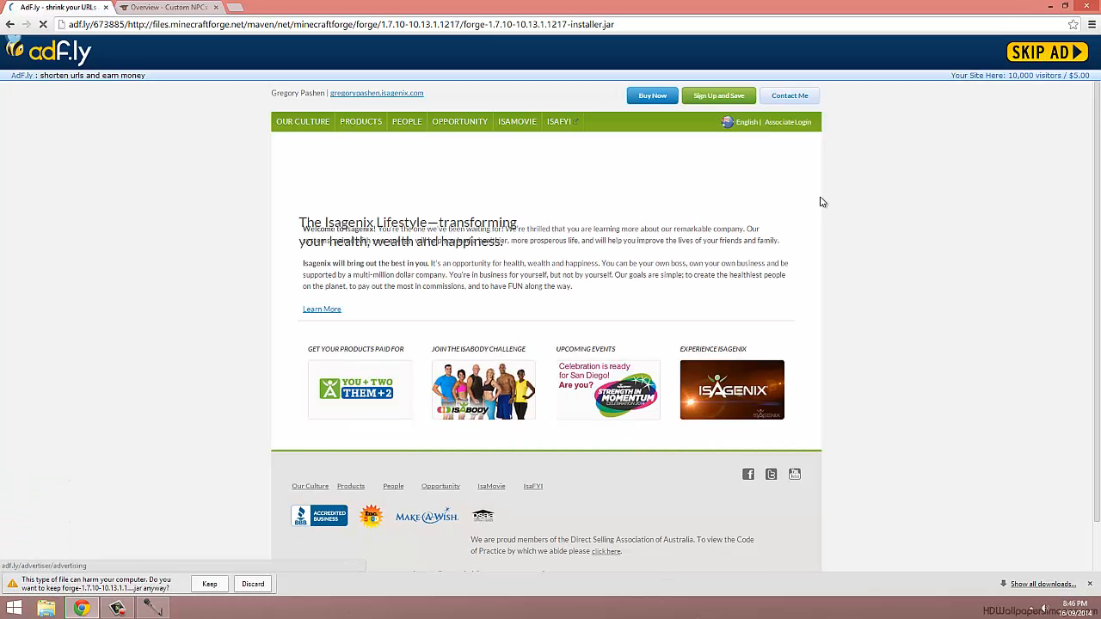
pyautogui.click(210, 585)
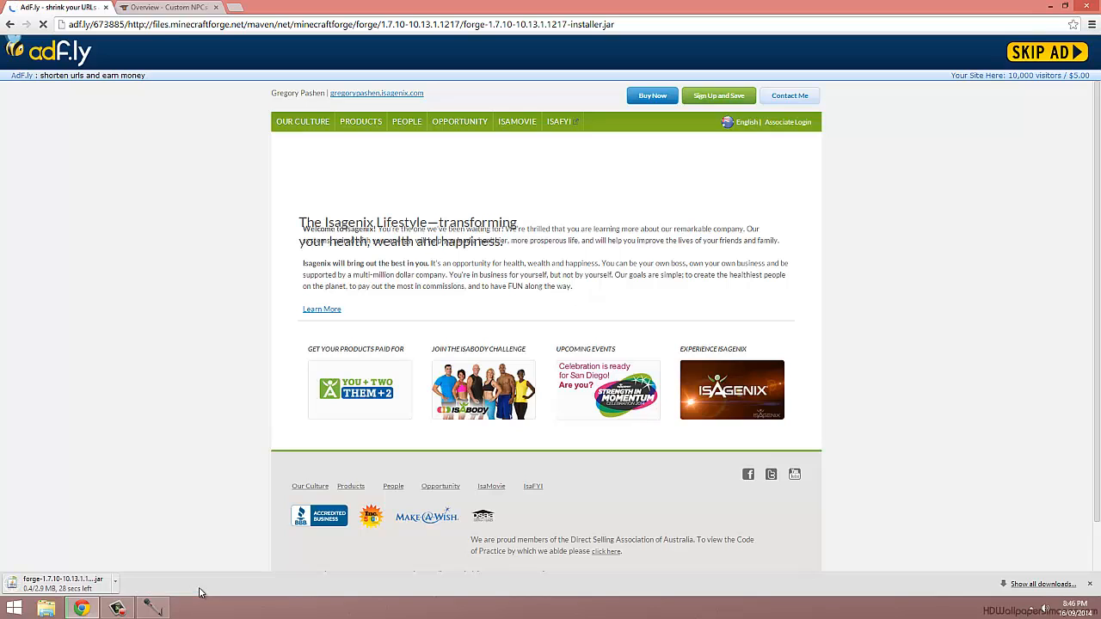
pyautogui.moveTo(190, 475)
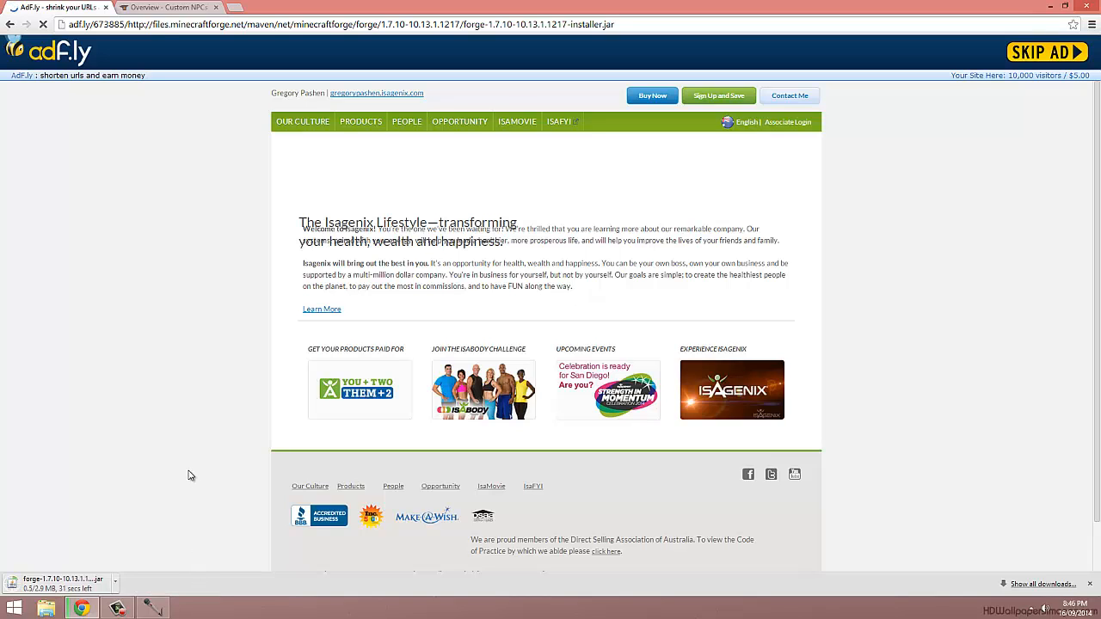
# - Download CustomNPCs_1.7.10b.jar from its CurseForge page and close Chrome
pyautogui.click(169, 7)
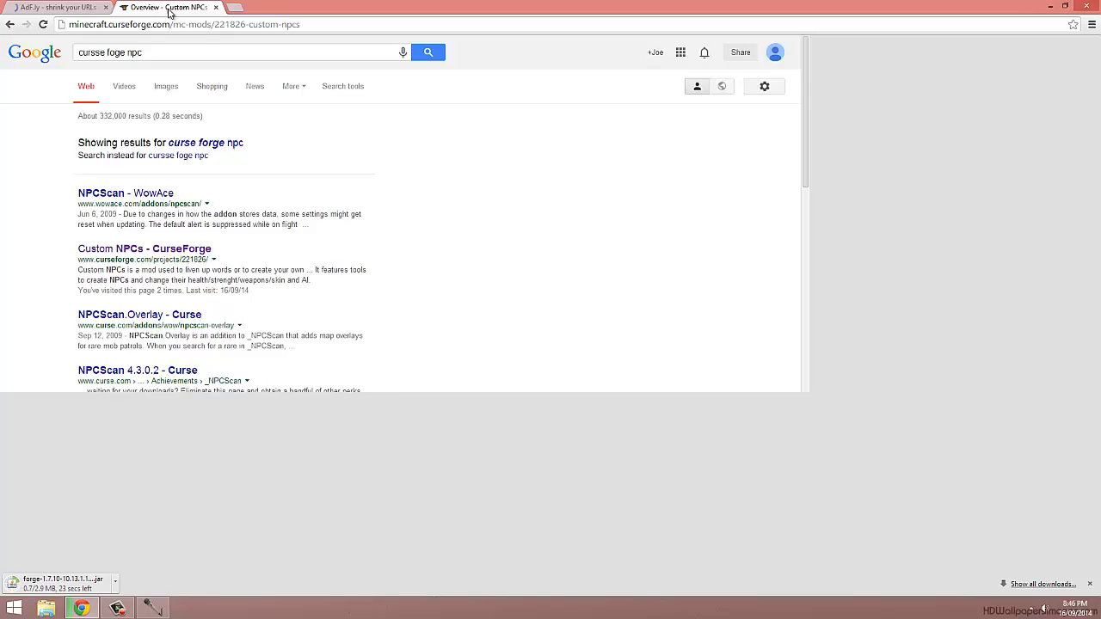
pyautogui.click(144, 248)
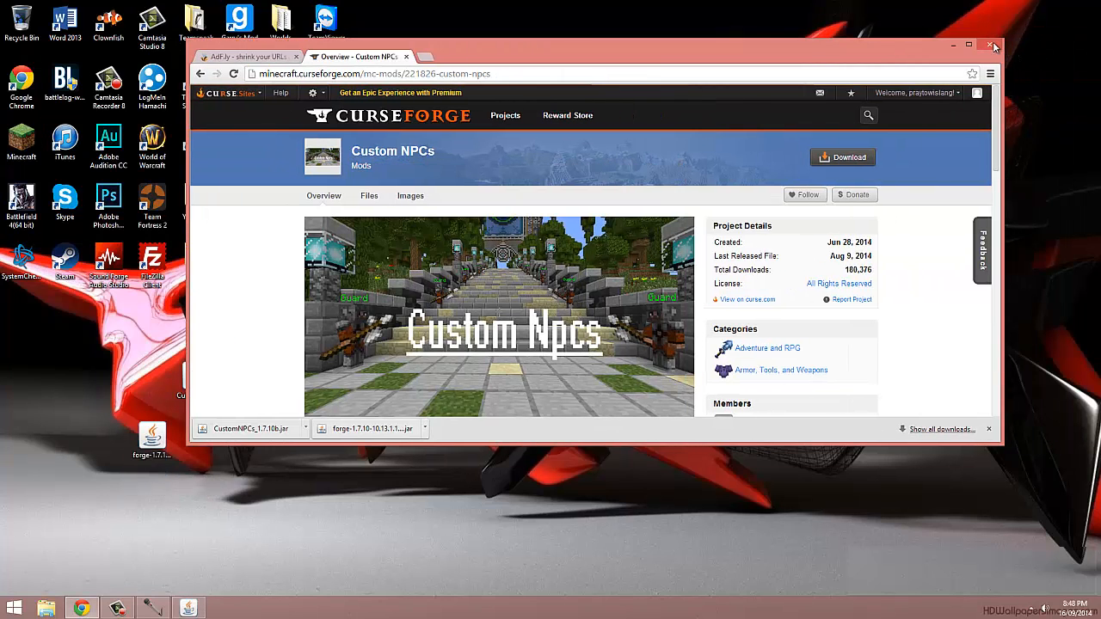
pyautogui.click(994, 45)
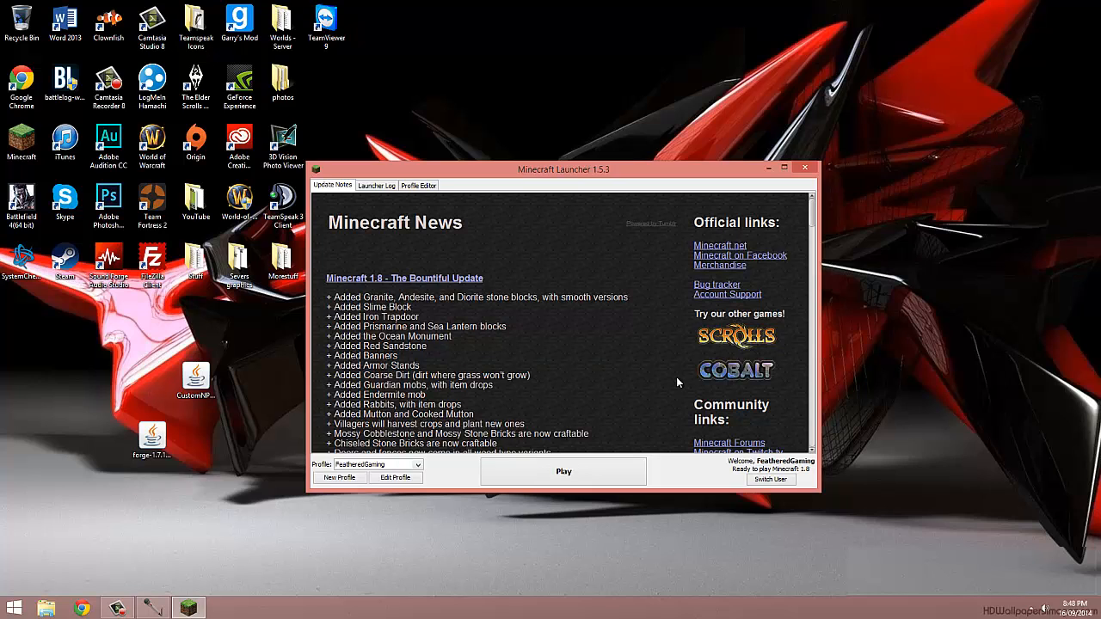
# - Launch vanilla Minecraft 1.8 once to its title screen and quit it again
pyautogui.click(564, 472)
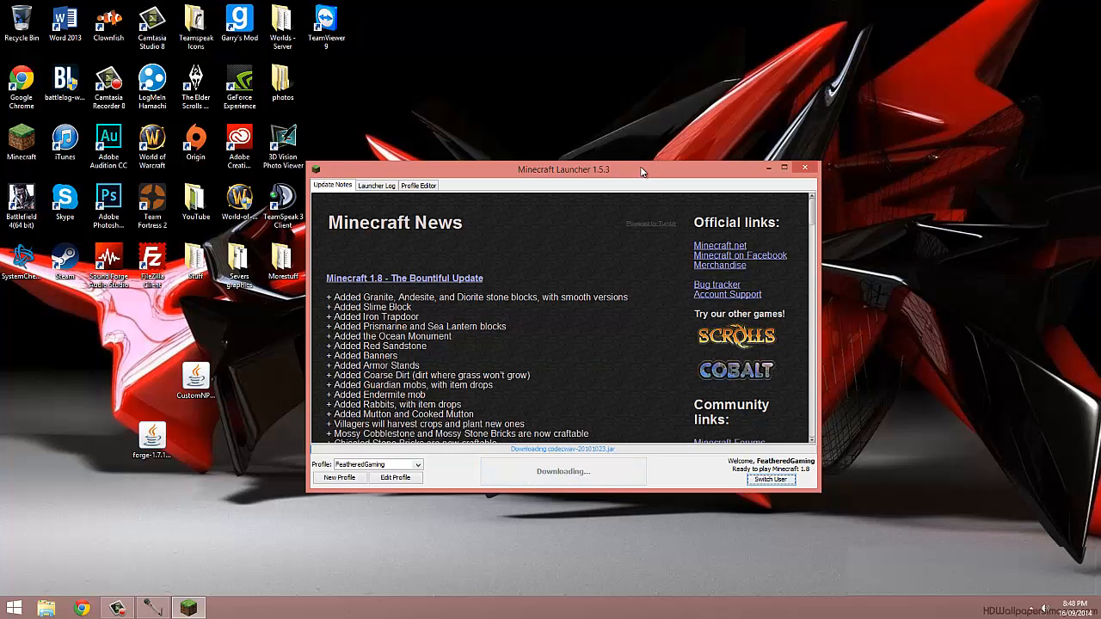
pyautogui.click(805, 167)
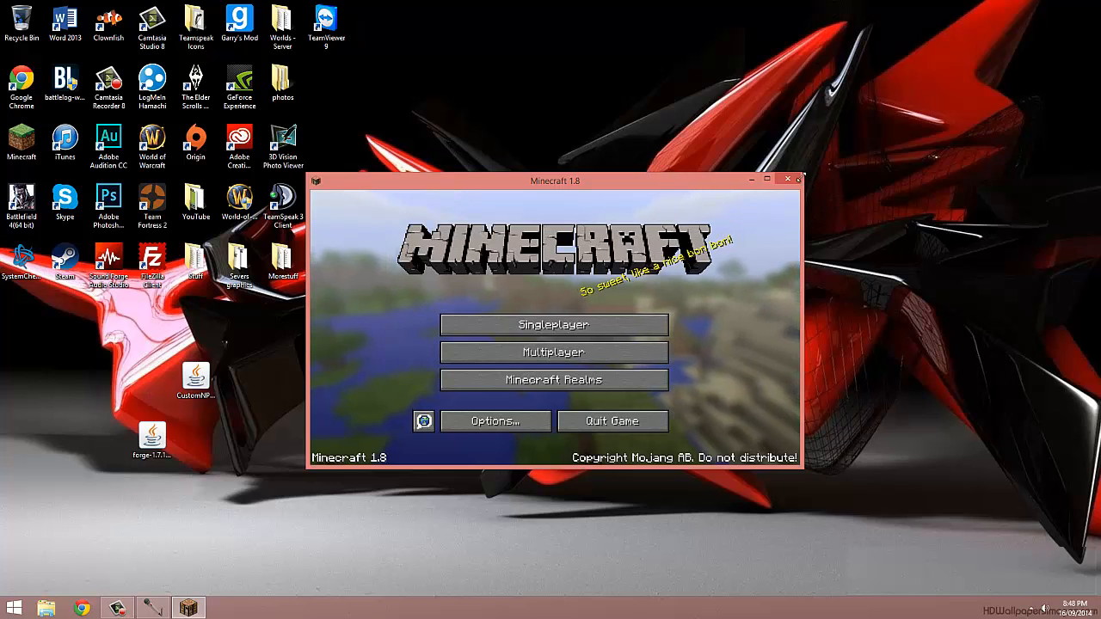
pyautogui.click(784, 179)
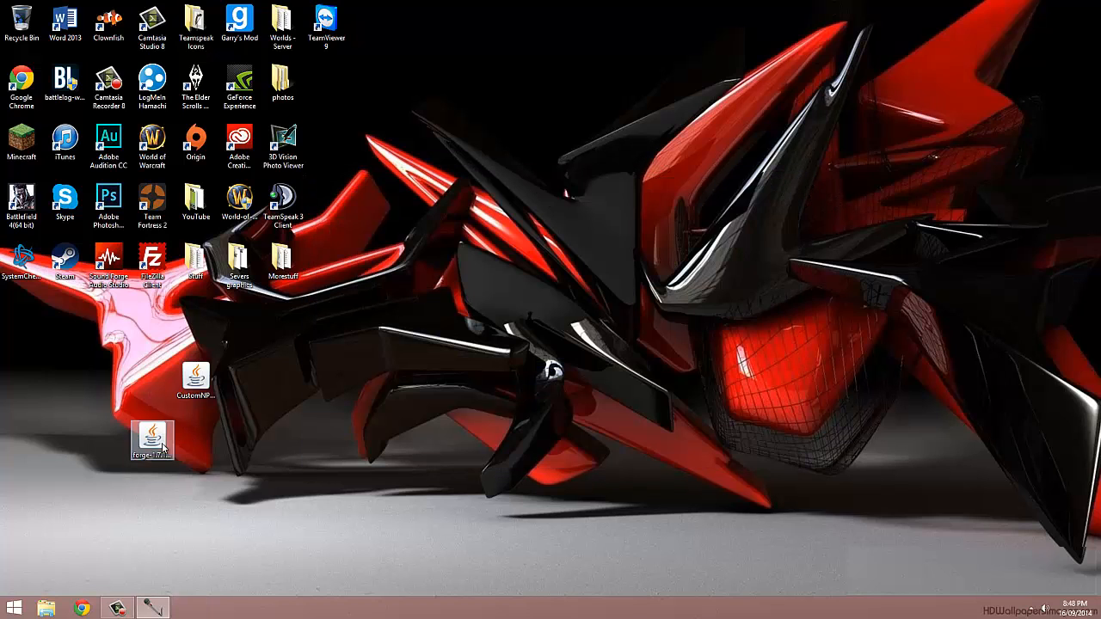
pyautogui.moveTo(151, 439)
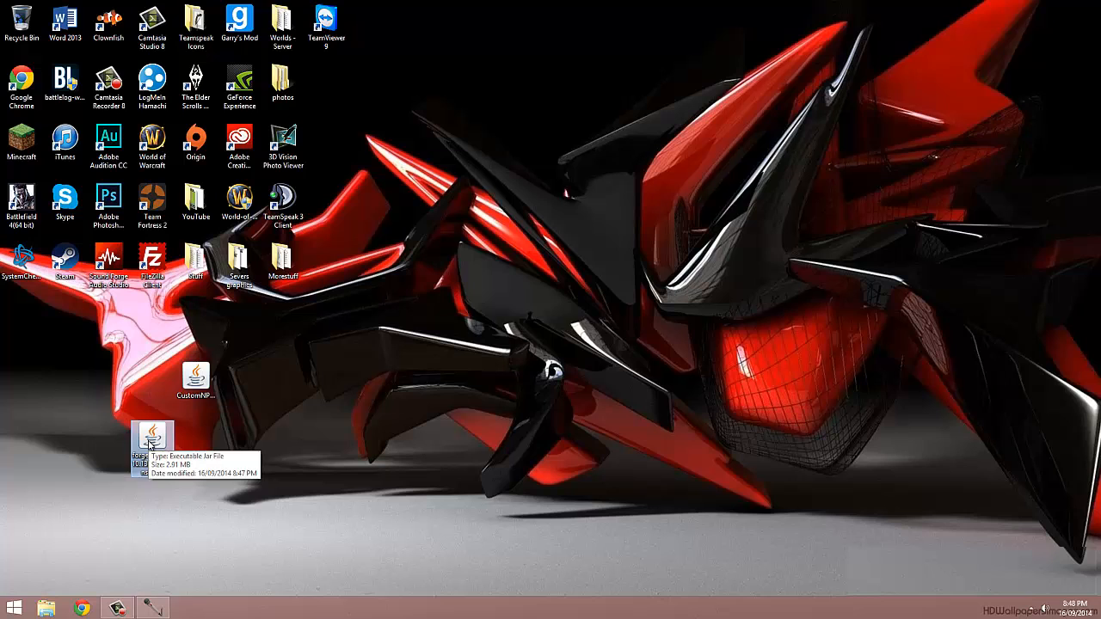
# - Run the Forge installer jar and install the Forge 10.13.1.1217 client
pyautogui.doubleClick(151, 434)
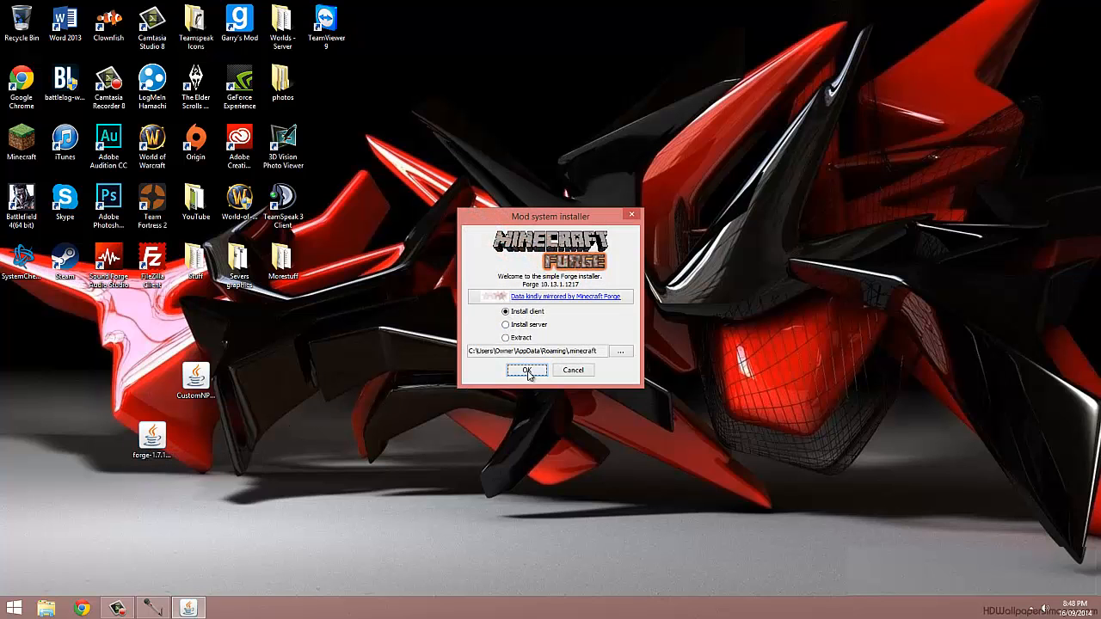
pyautogui.click(526, 370)
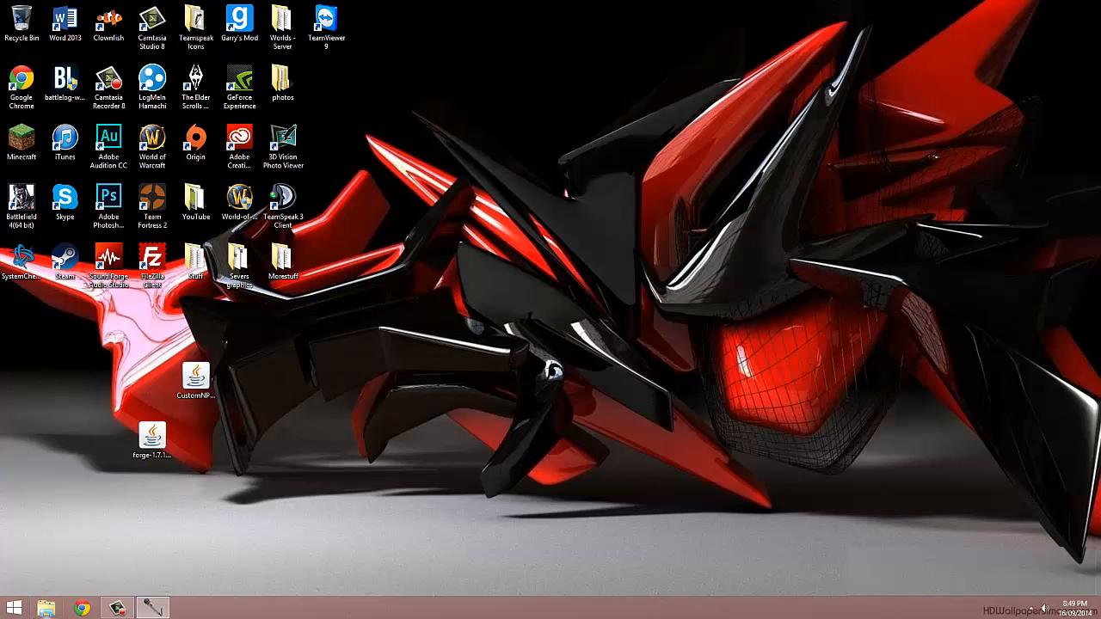
pyautogui.moveTo(193, 562)
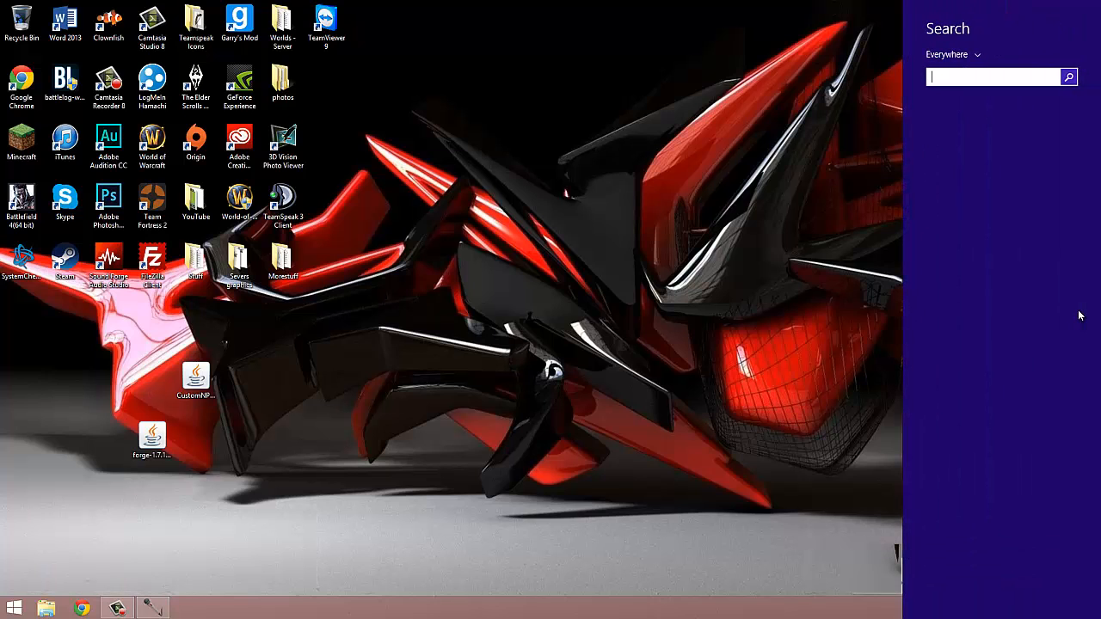
# - Search %appdata%, open the .minecraft mods folder for the Custom NPCs jar and close Explorer
pyautogui.write('%appdata%')
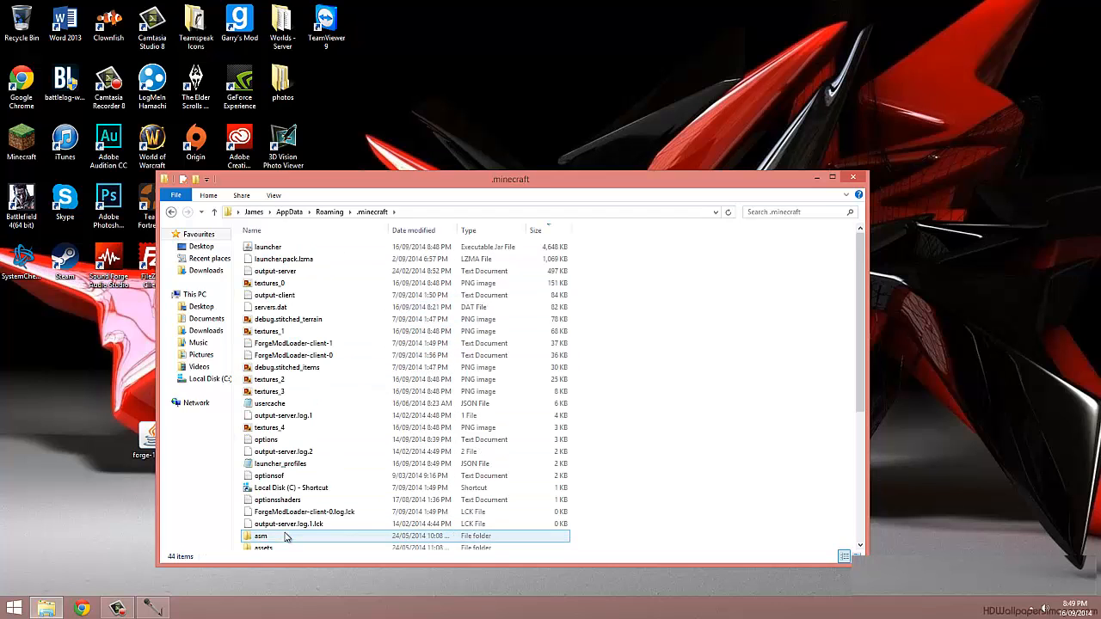
pyautogui.scroll(-3)
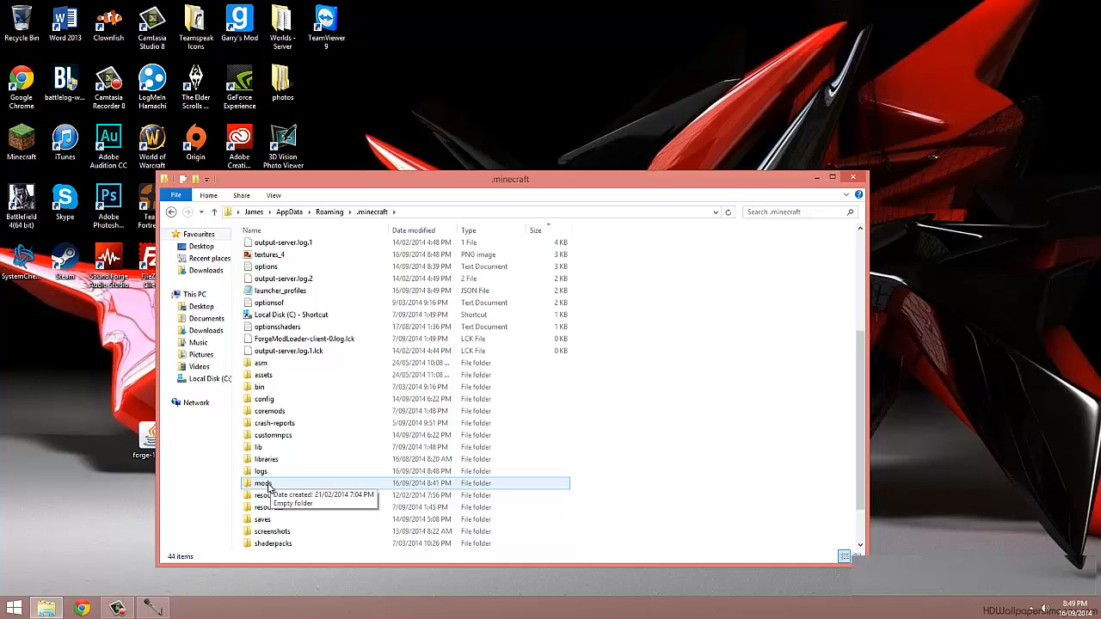
pyautogui.doubleClick(262, 482)
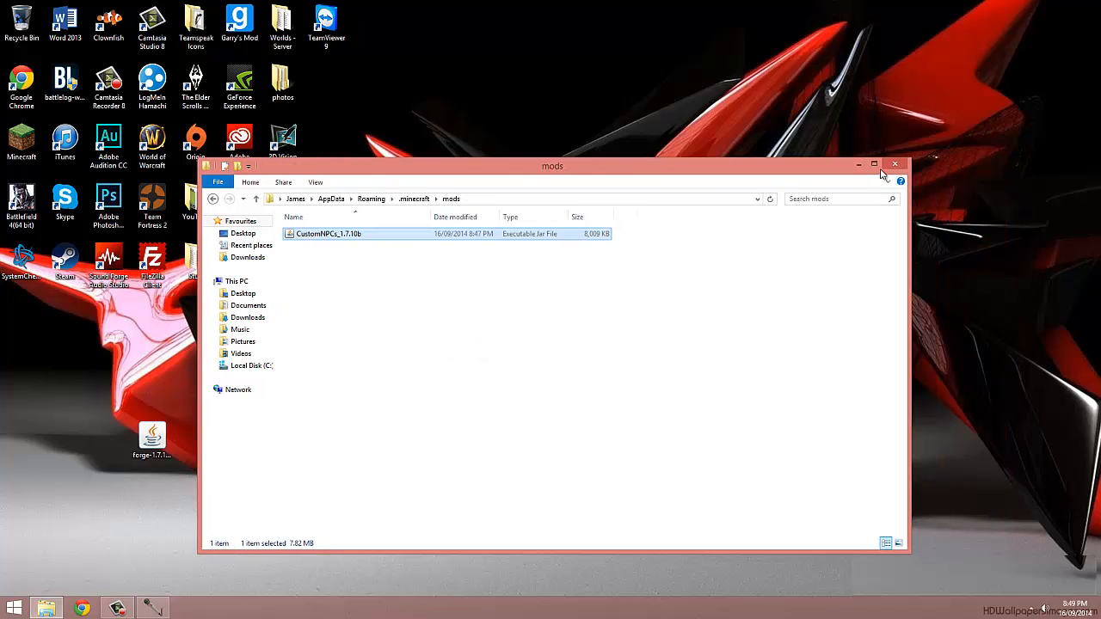
pyautogui.click(894, 165)
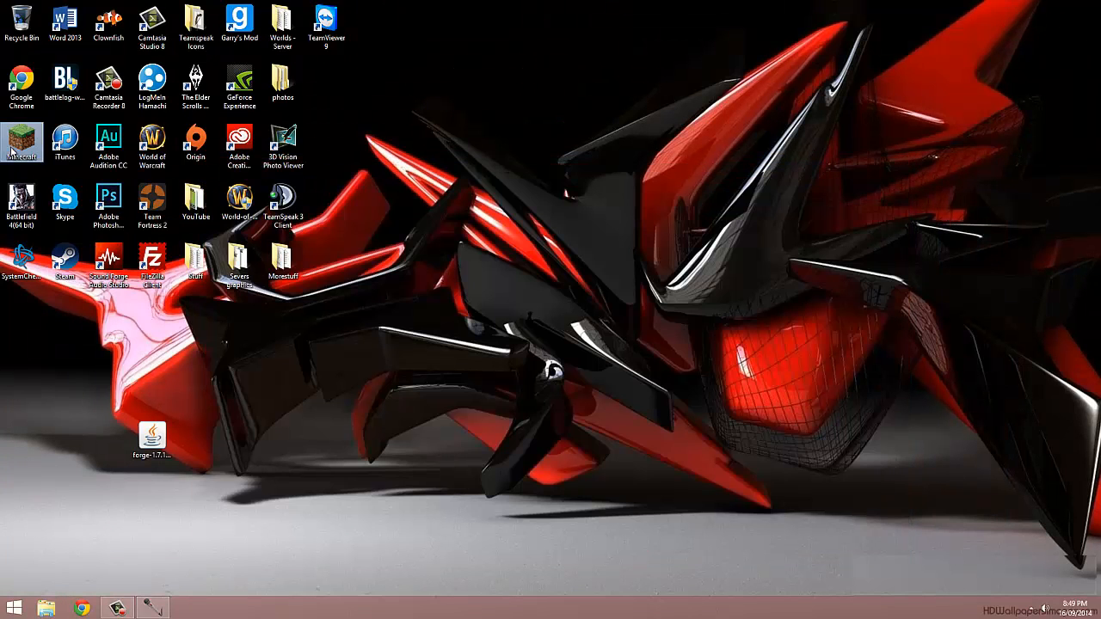
# - Set the launcher profile to 1.7.10-Forge10.13.1.1217 and start the game with it
pyautogui.doubleClick(20, 141)
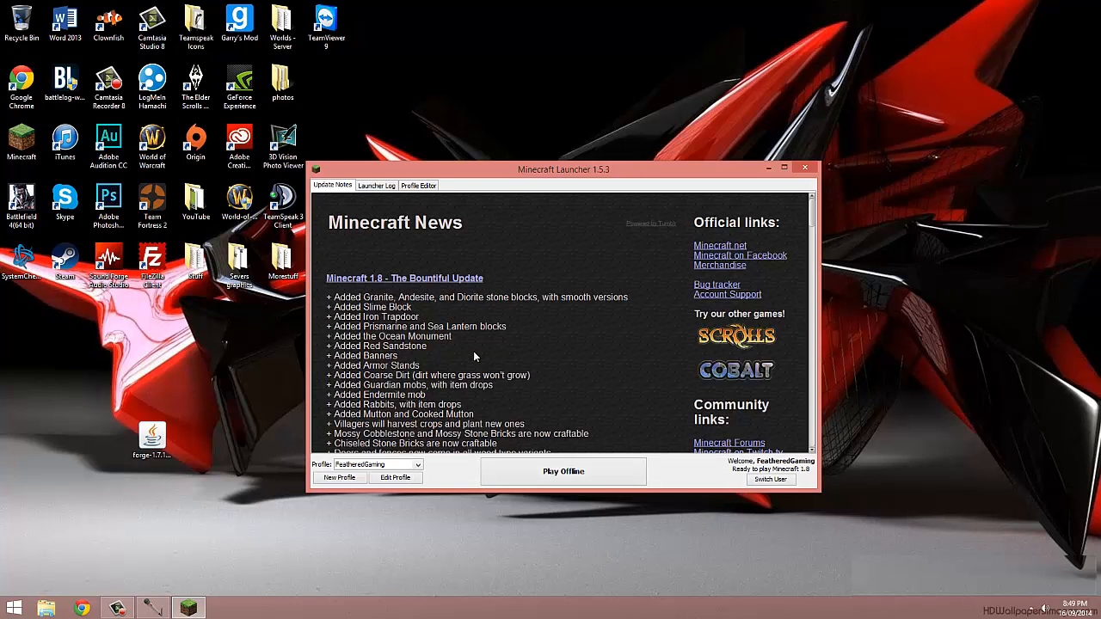
pyautogui.click(395, 478)
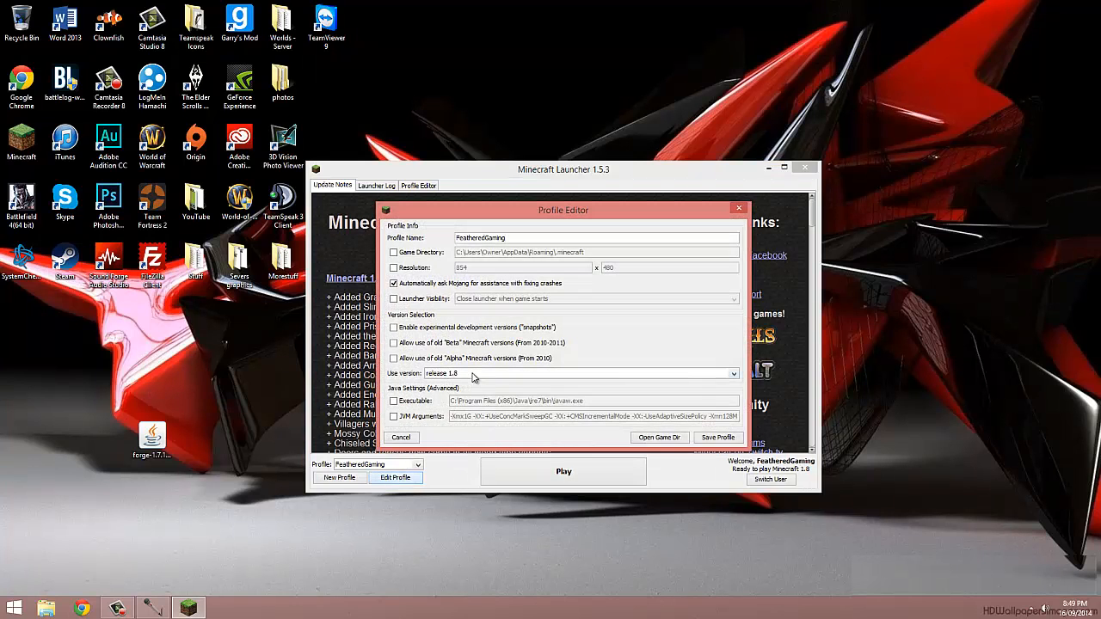
pyautogui.click(733, 372)
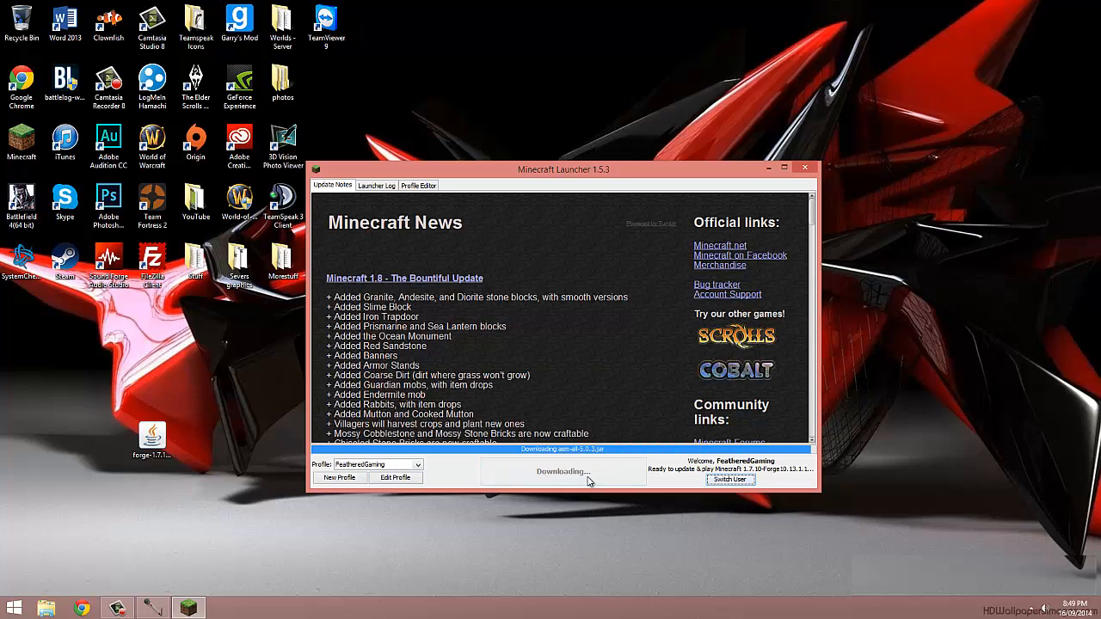
pyautogui.click(803, 167)
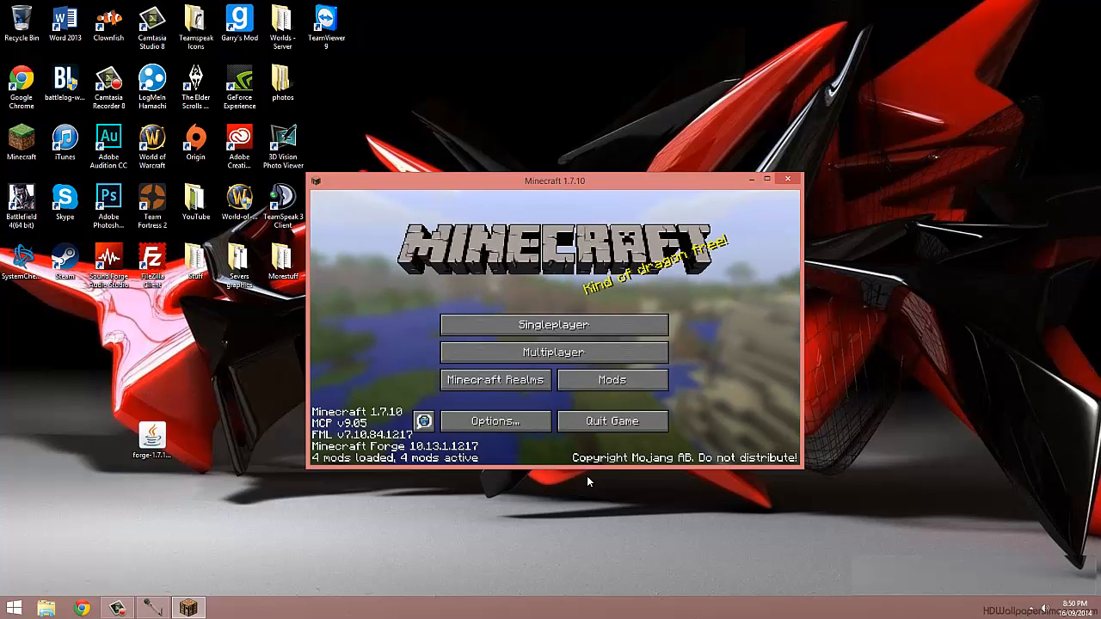
# - Check CustomNpcs 1.7.10 in the Mods list, enter a world and view the inventory's extra tabs
pyautogui.click(612, 380)
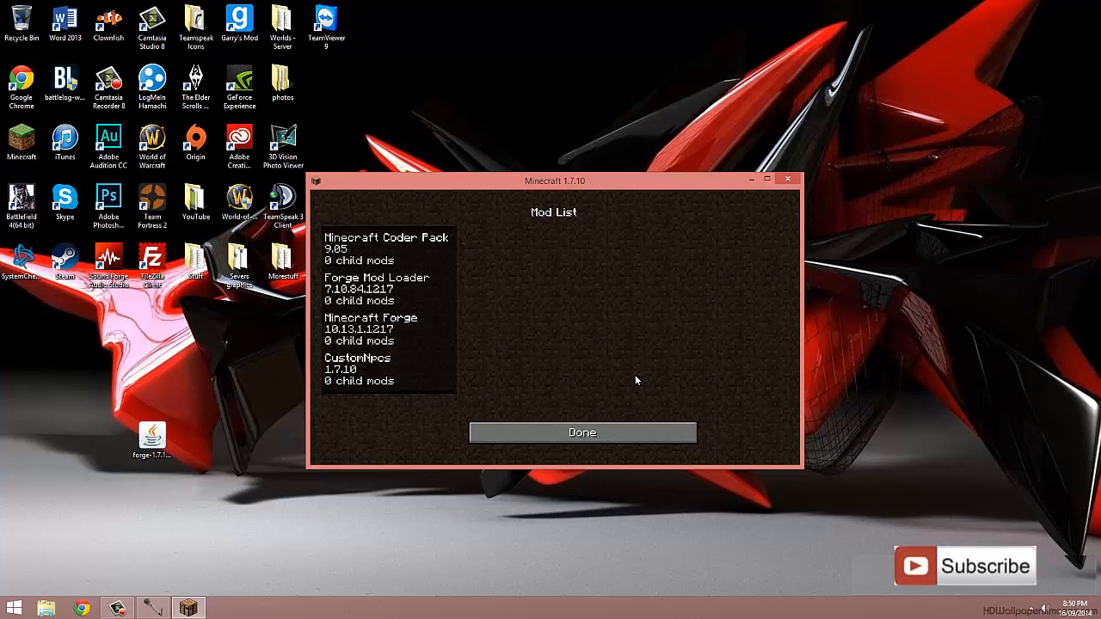
pyautogui.click(582, 431)
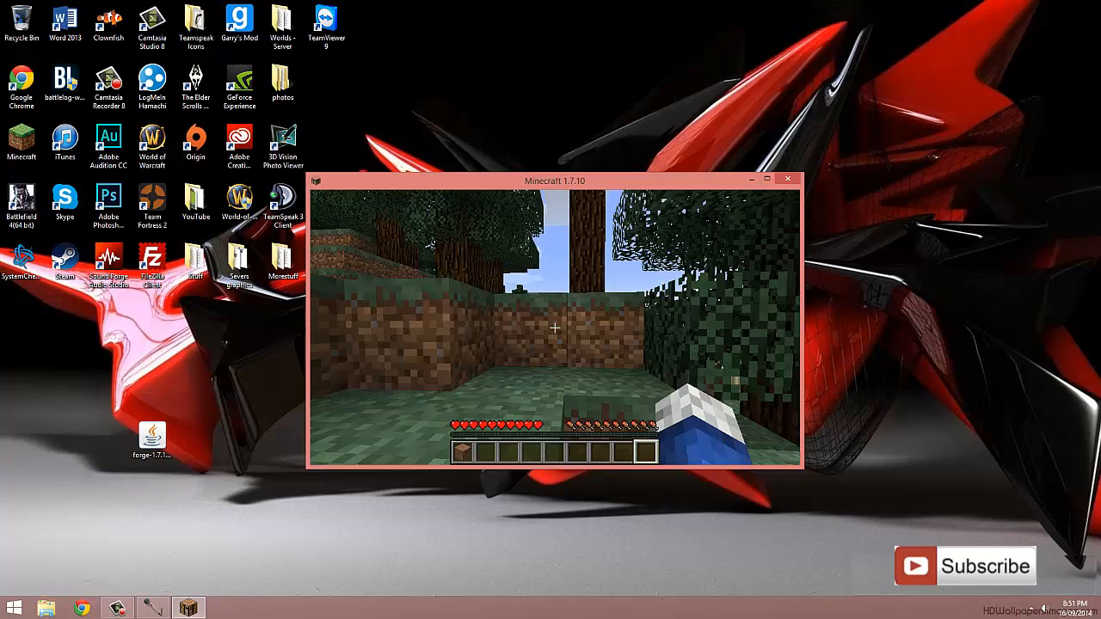
pyautogui.press('e')
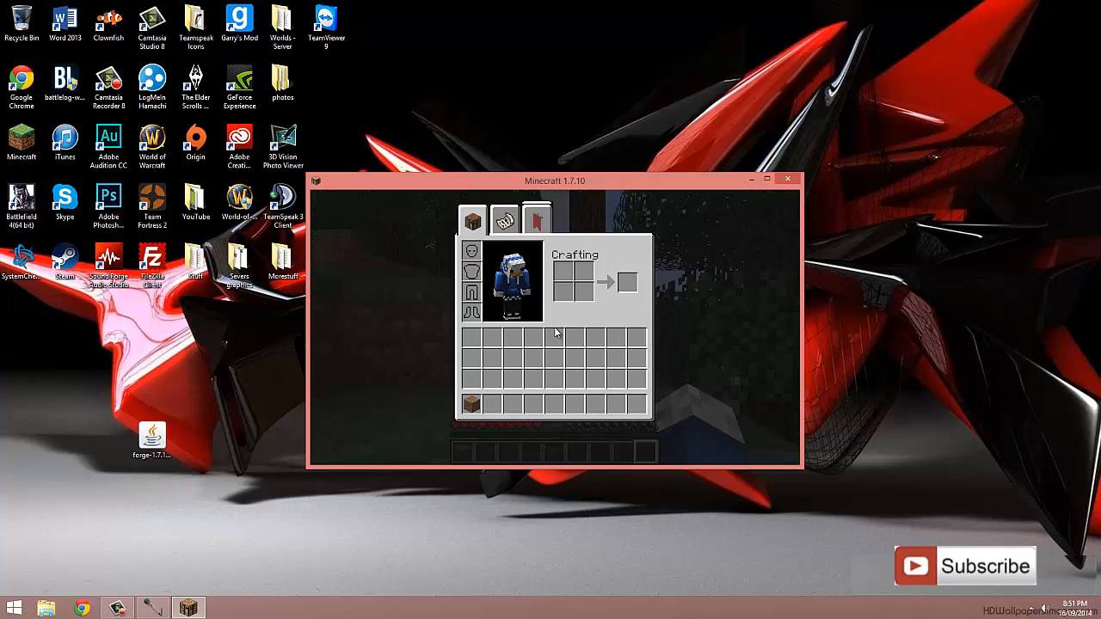